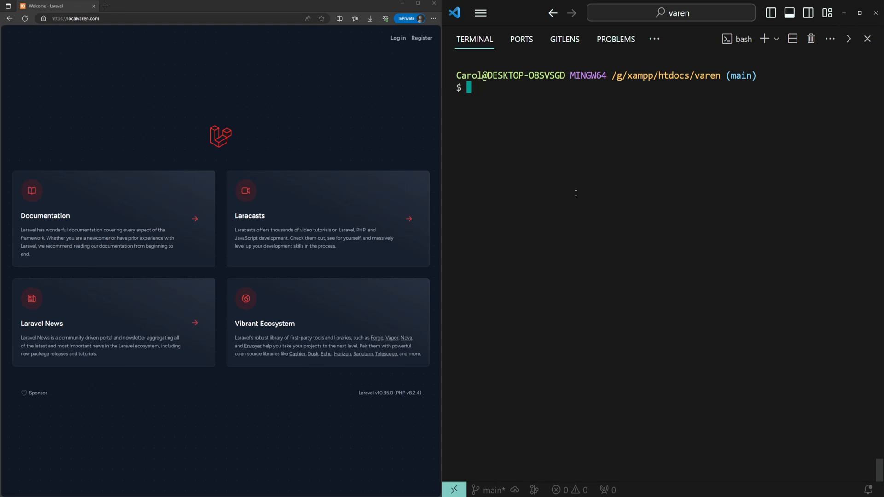
Step: Run php artisan down and reload the site to show the 503 maintenance page
type("php artisan down")
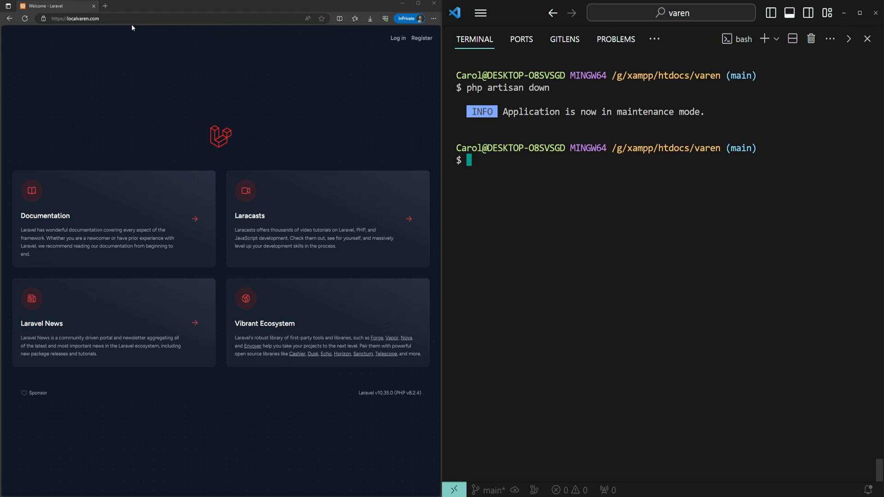
left_click(24, 19)
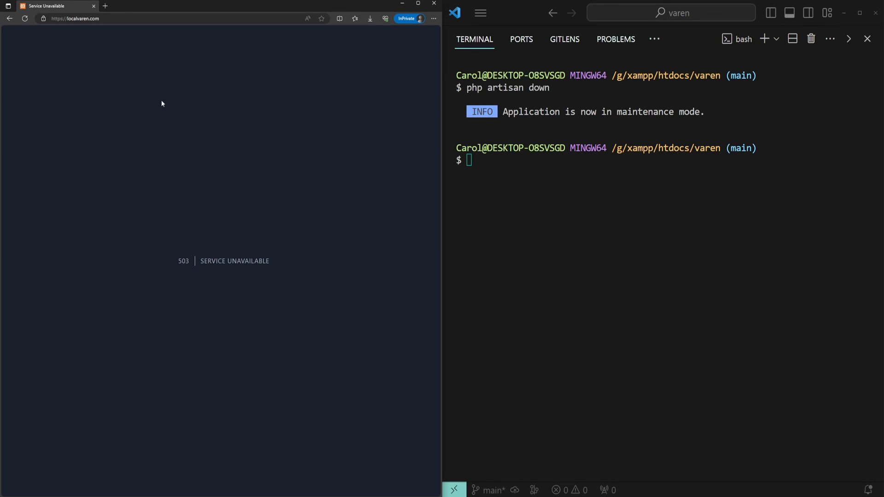
mouse_move(357, 221)
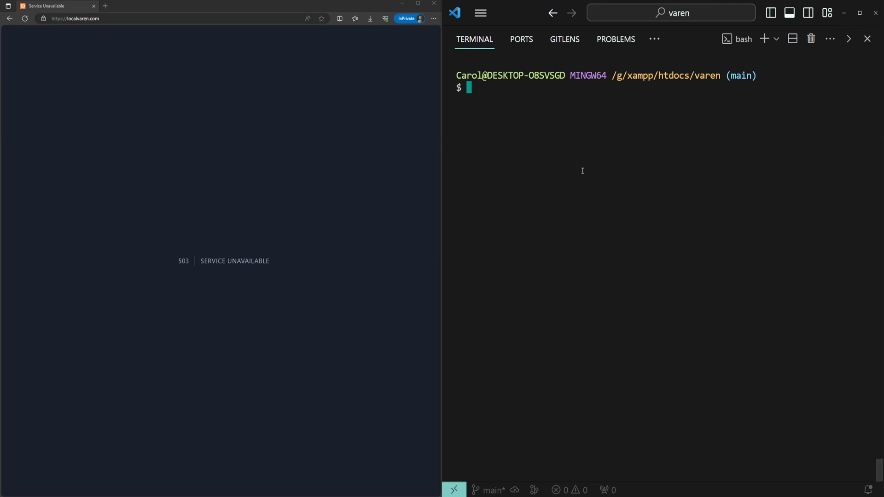
type("php artisan down")
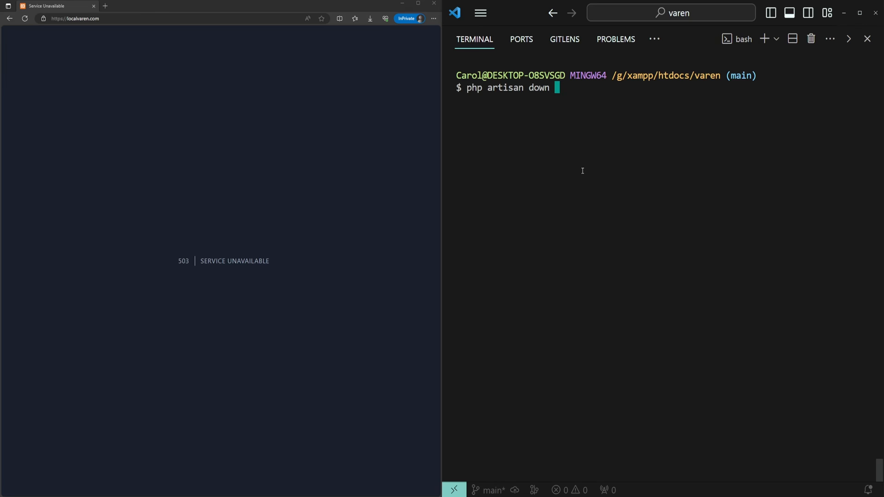
type("--s")
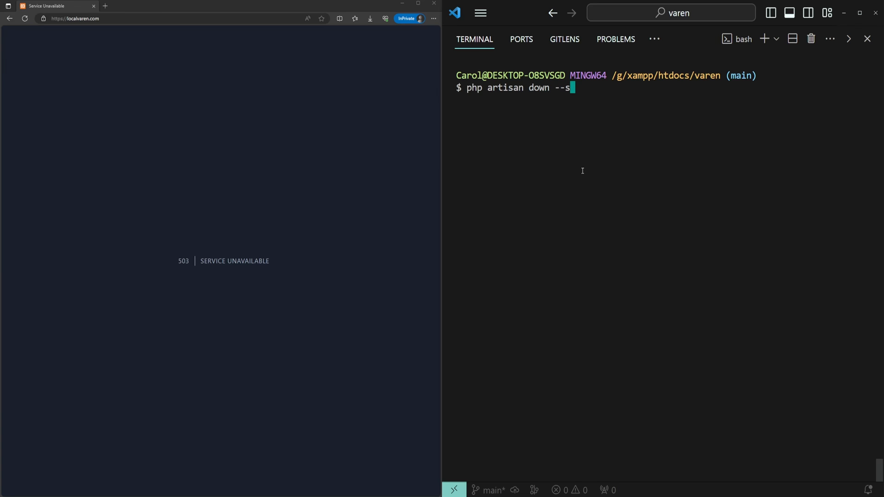
type("ecret=")
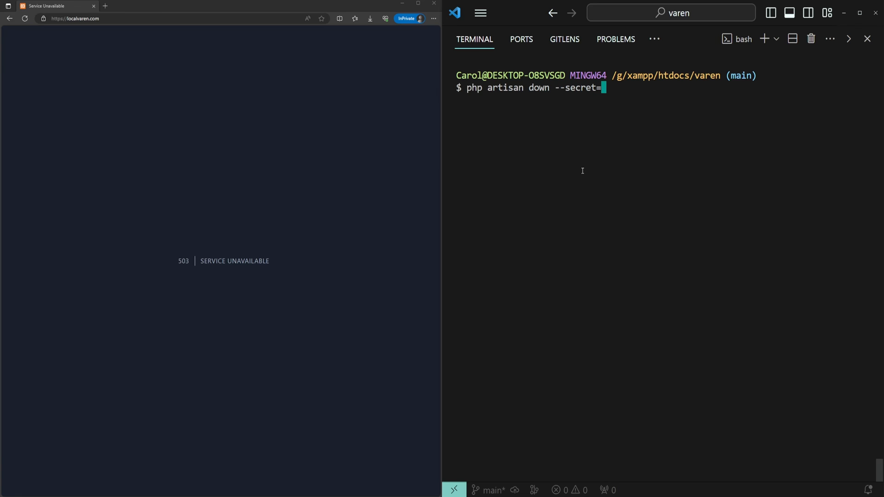
type("my-pass")
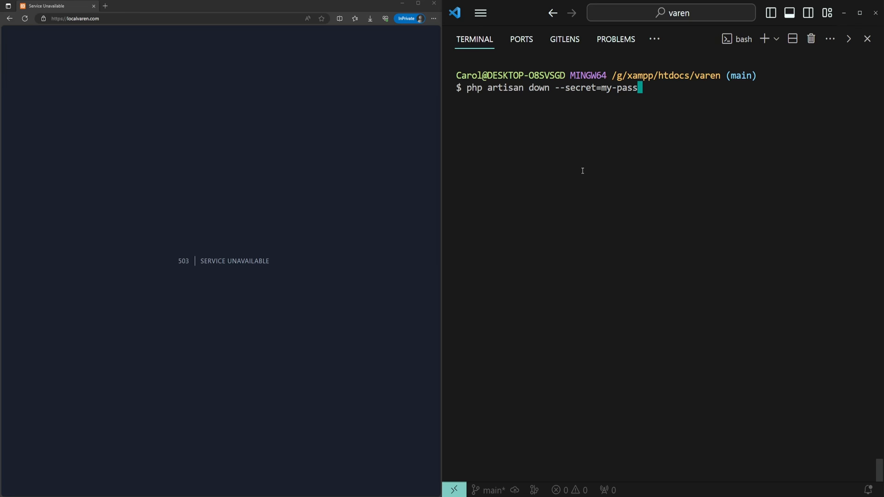
key("Backspace")
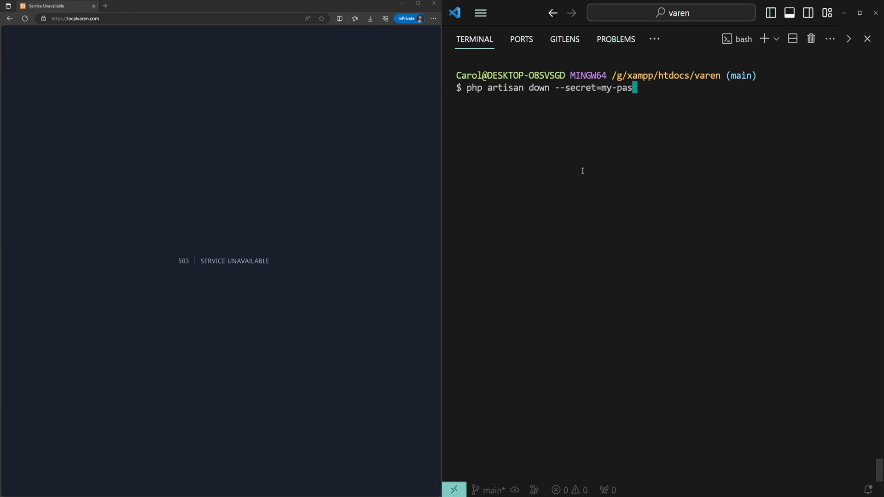
key("Backspace")
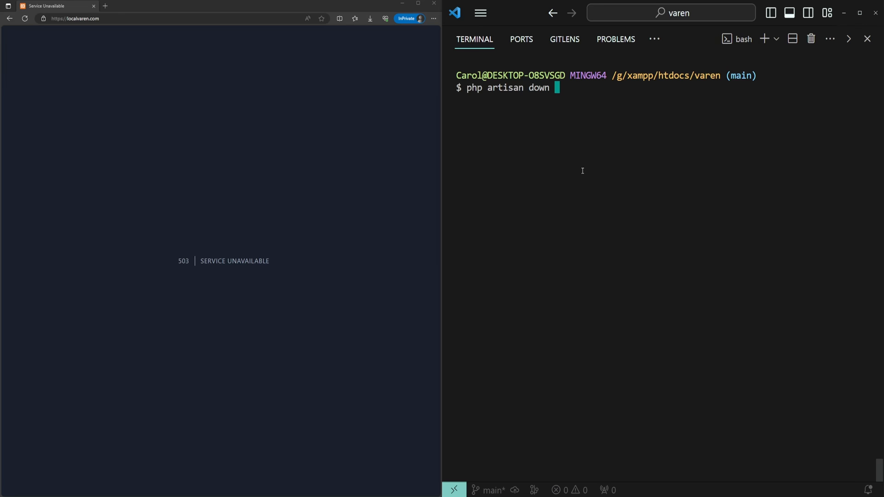
type("=")
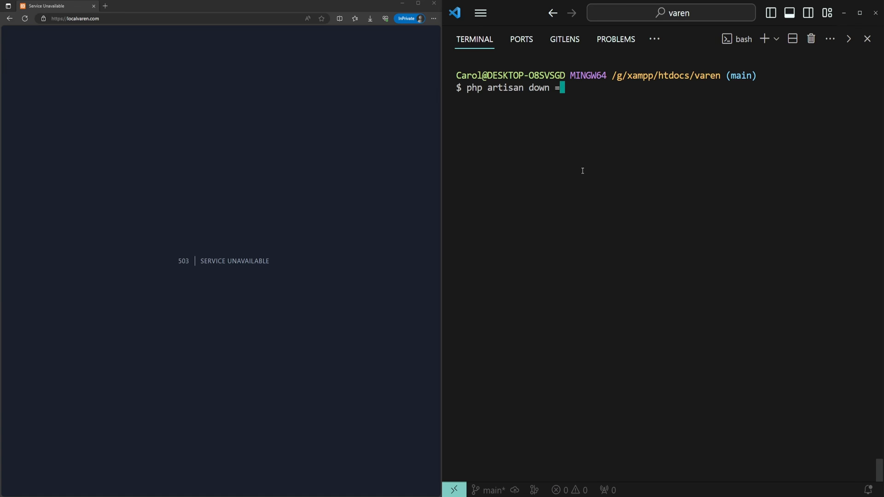
type("--w")
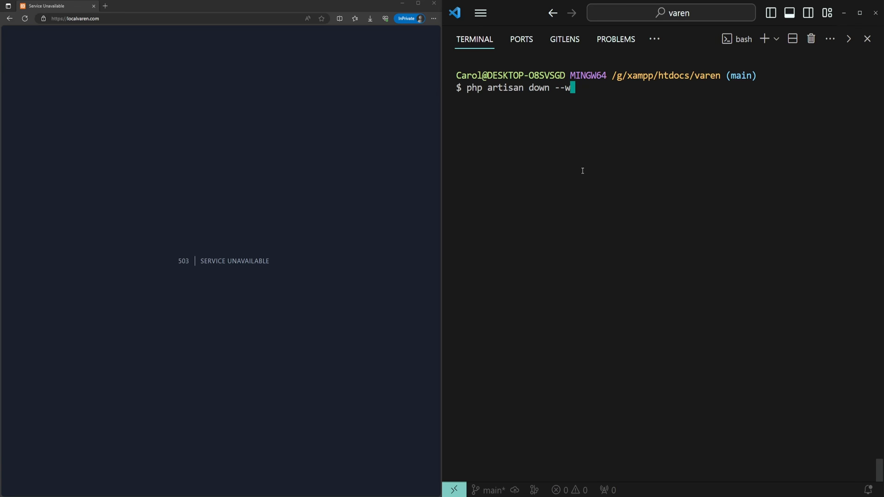
type("ith-se")
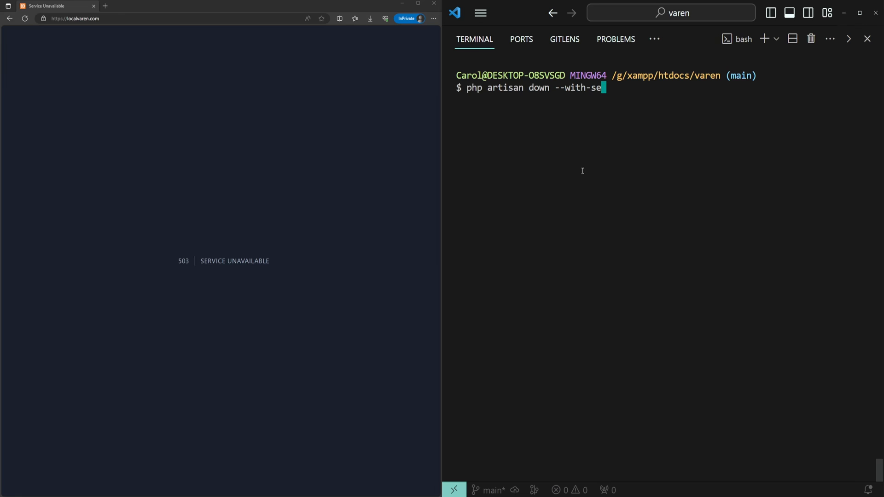
type("ret")
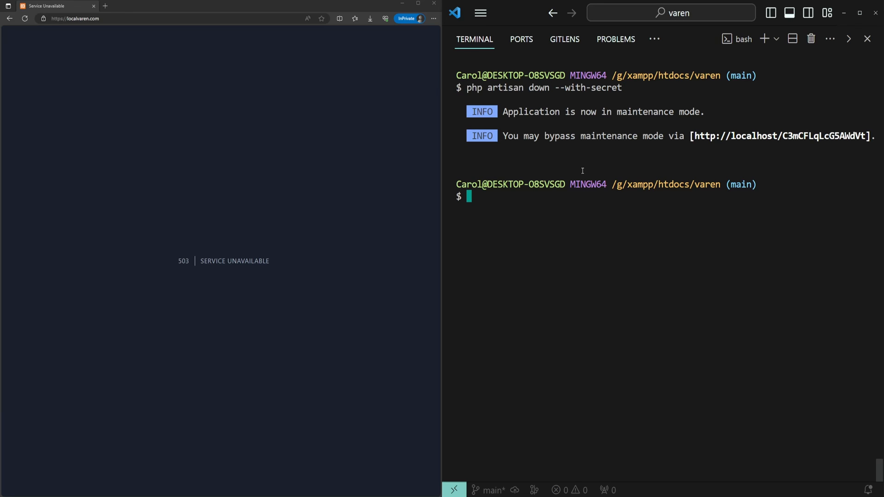
mouse_move(781, 136)
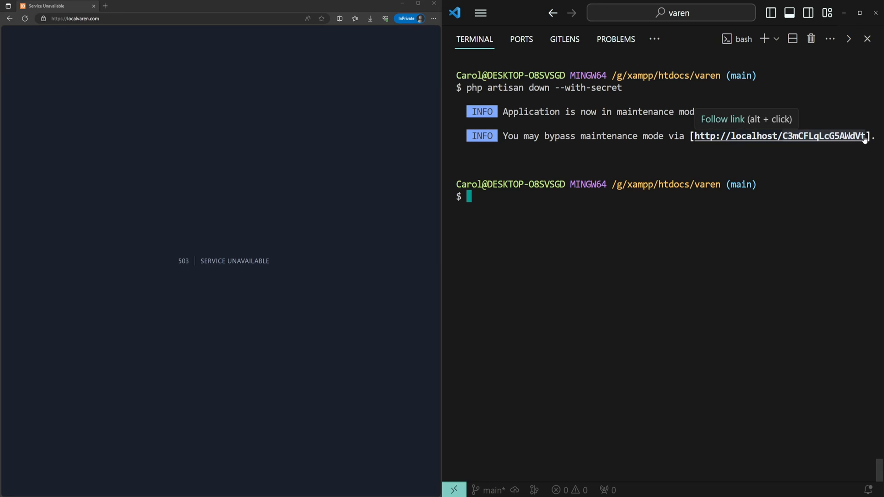
Step: Open the bypass URL from the terminal in Edge to load the Laravel welcome page
left_click(135, 19)
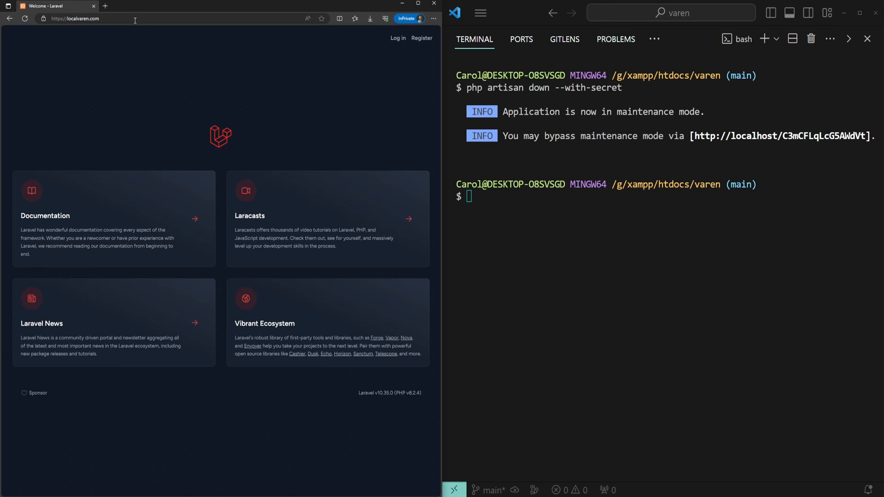
mouse_move(217, 251)
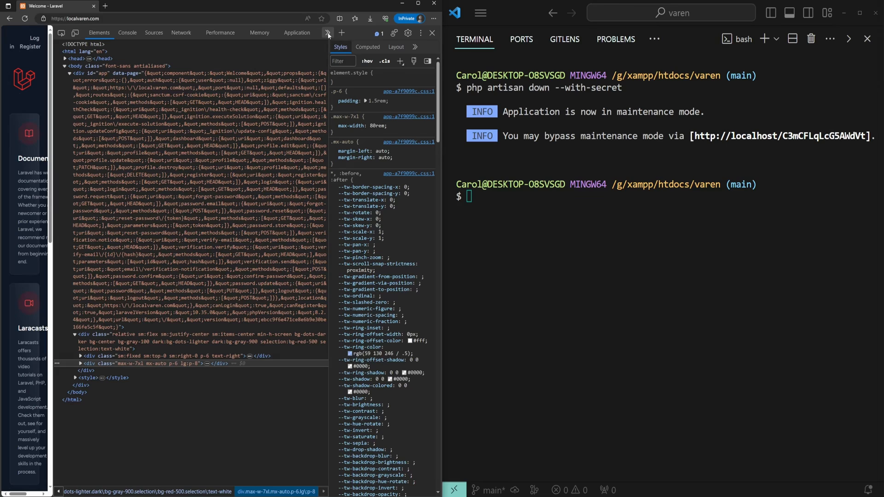
Step: In DevTools Application cookies, select the laravel_maintenance cookie for deletion
left_click(297, 32)
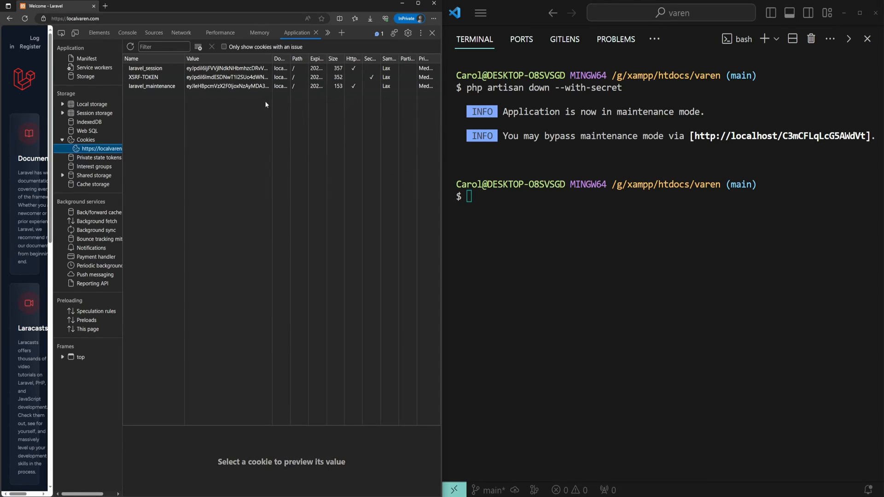
mouse_move(159, 96)
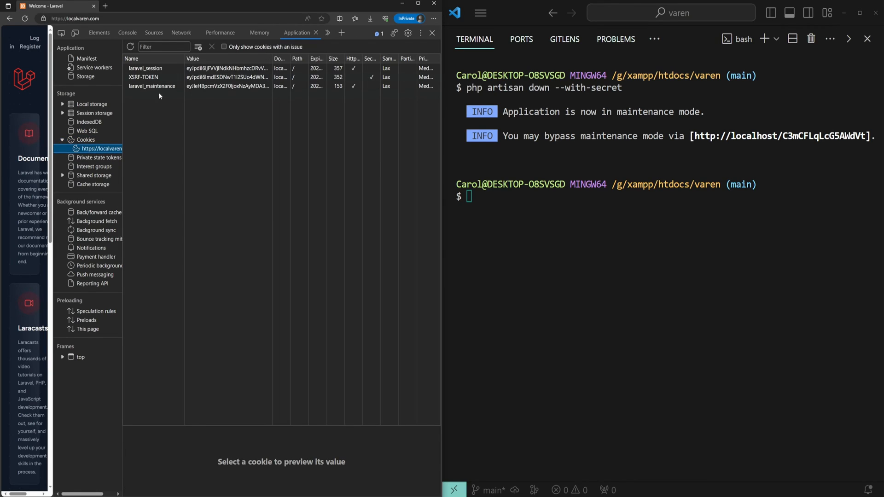
left_click(151, 86)
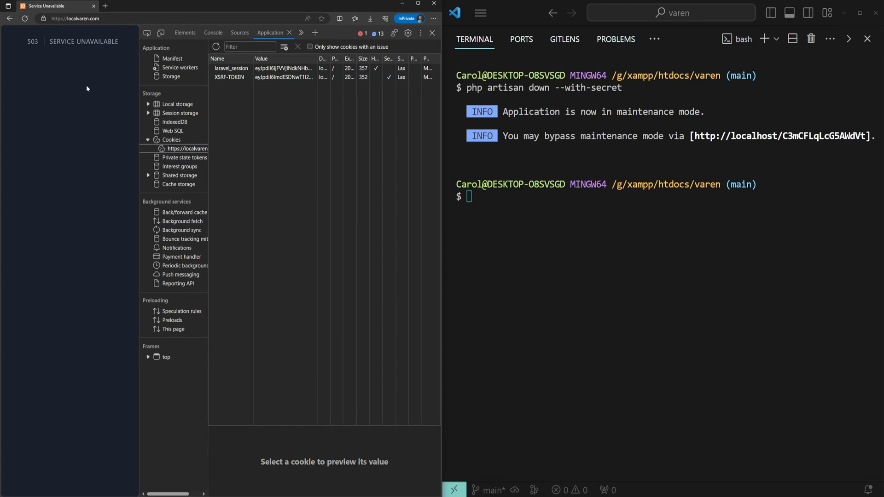
mouse_move(85, 132)
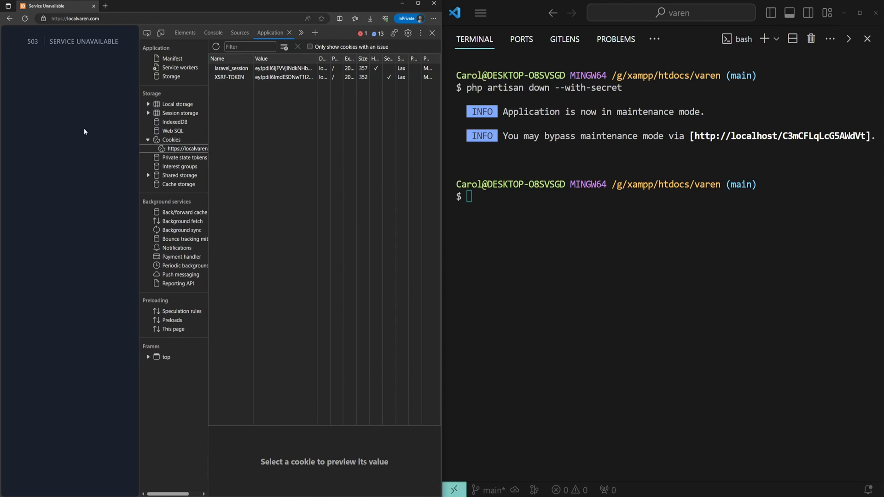